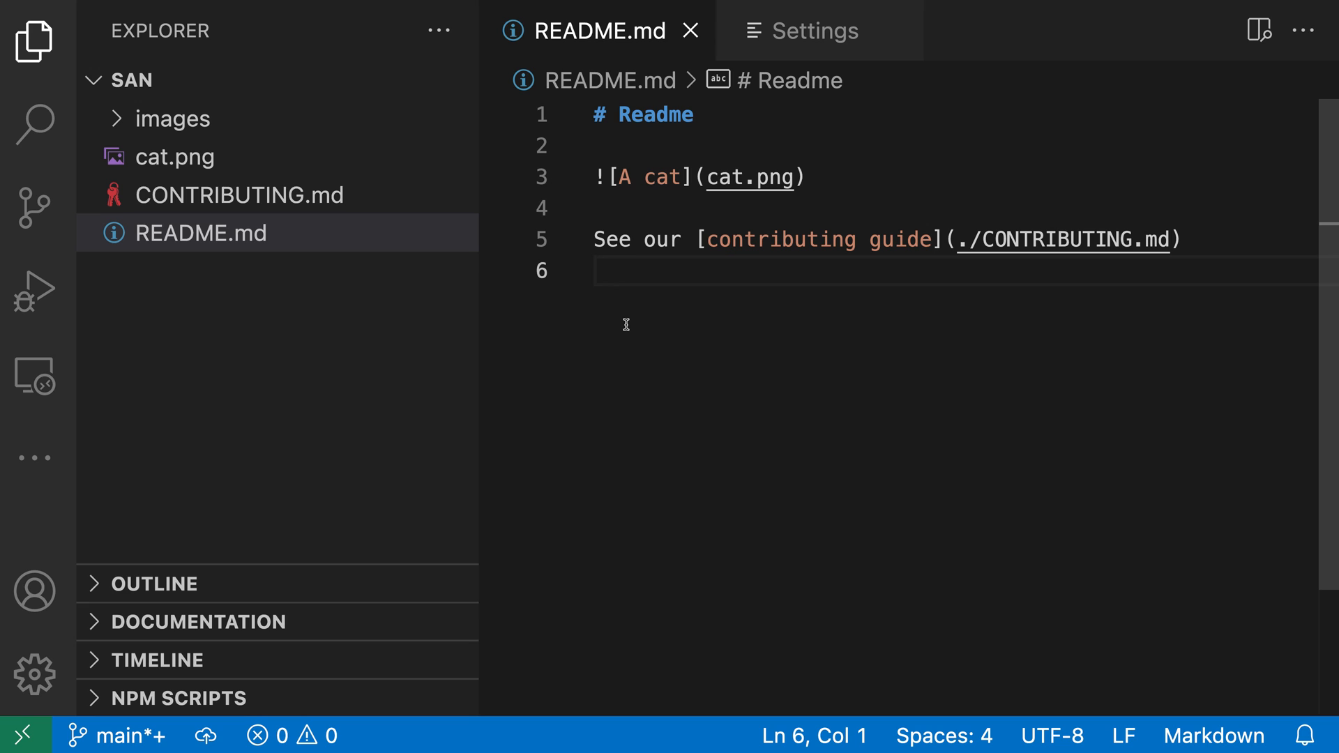
mouse_move(816, 208)
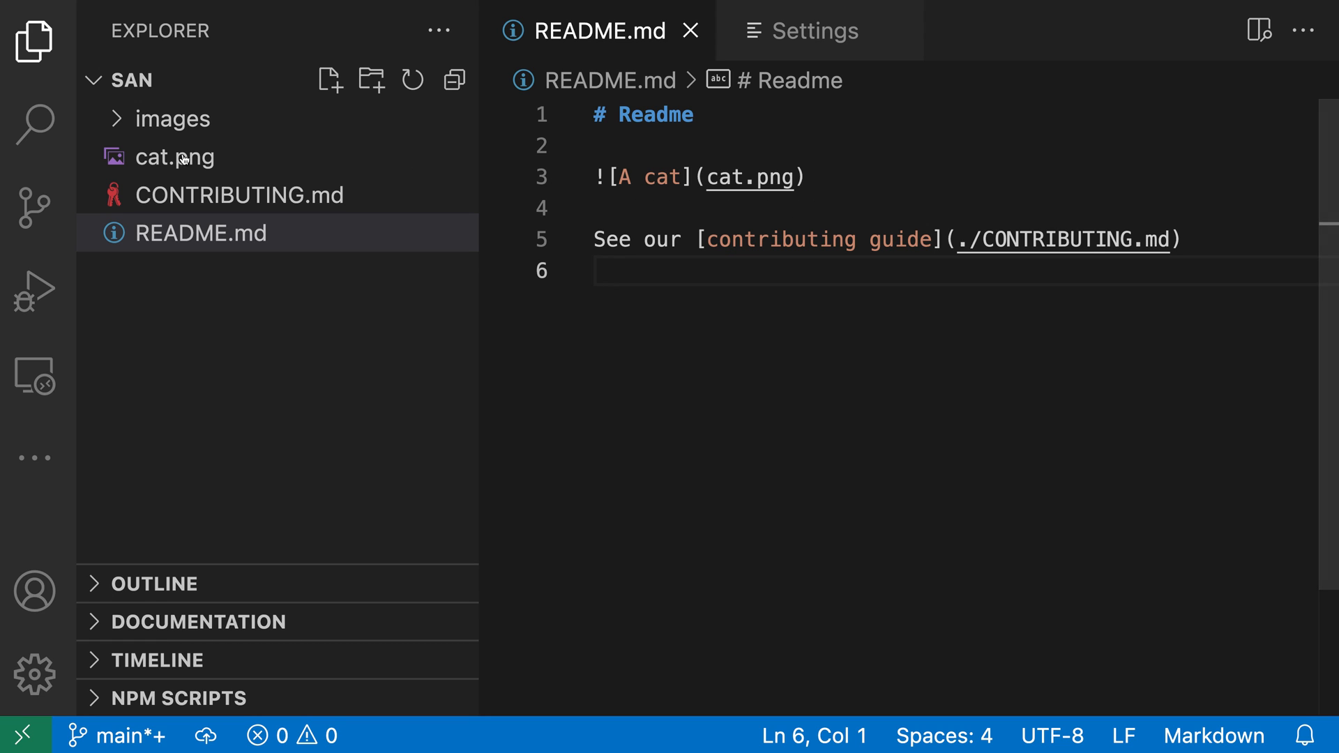
- Move cat.png into the images folder so the README image link becomes images/cat.png
drag(177, 156, 168, 117)
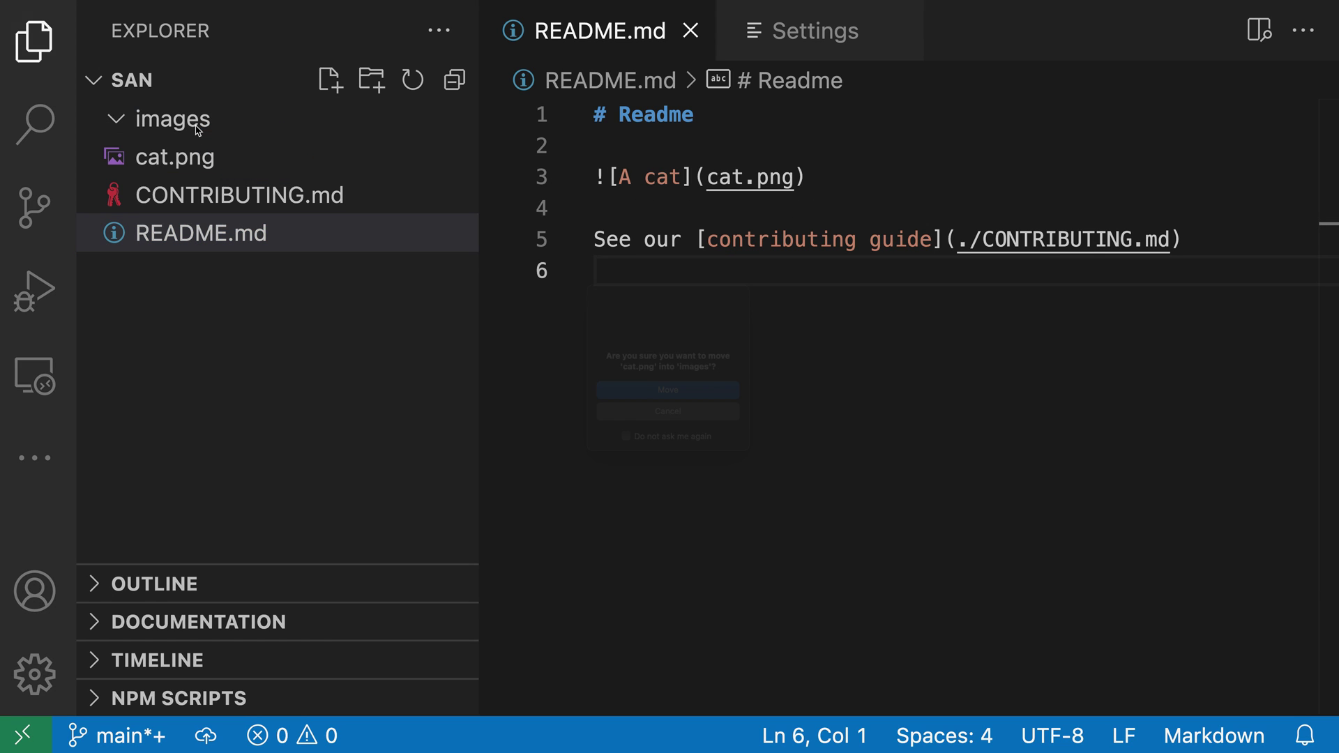
click(667, 390)
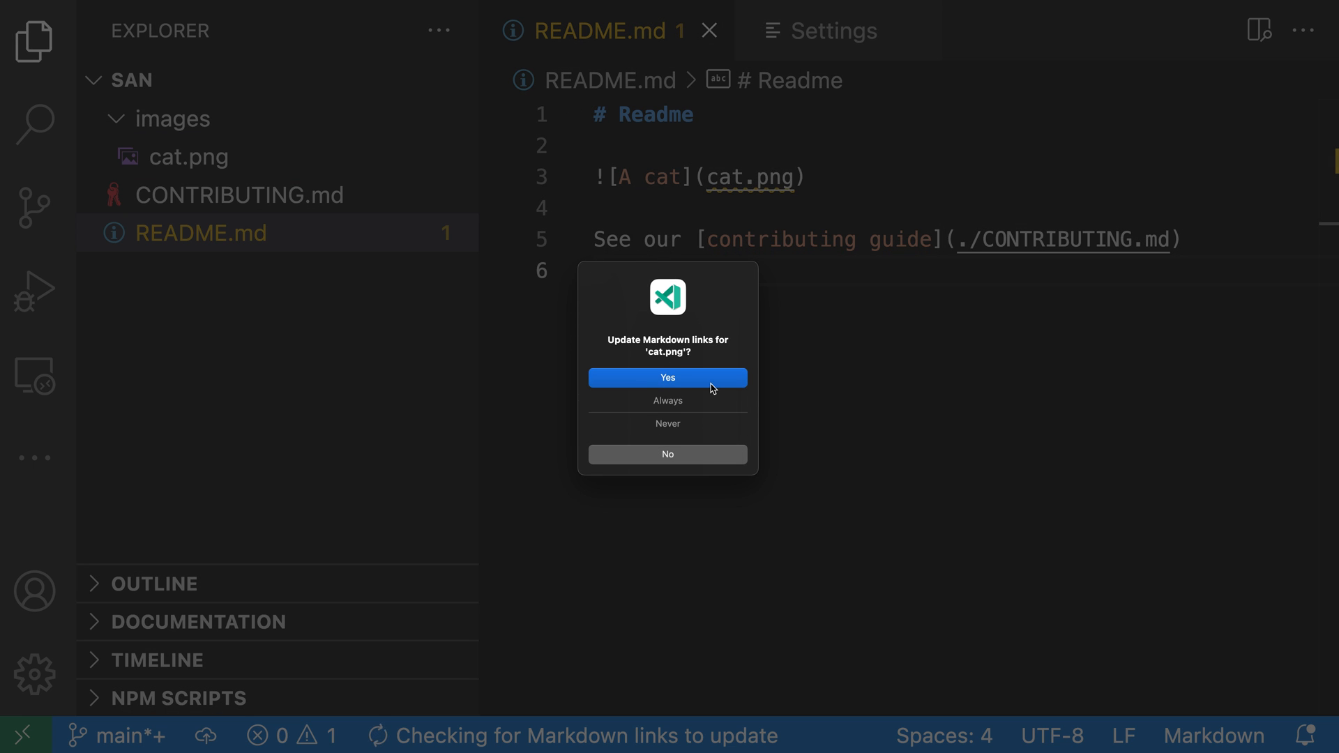
click(666, 377)
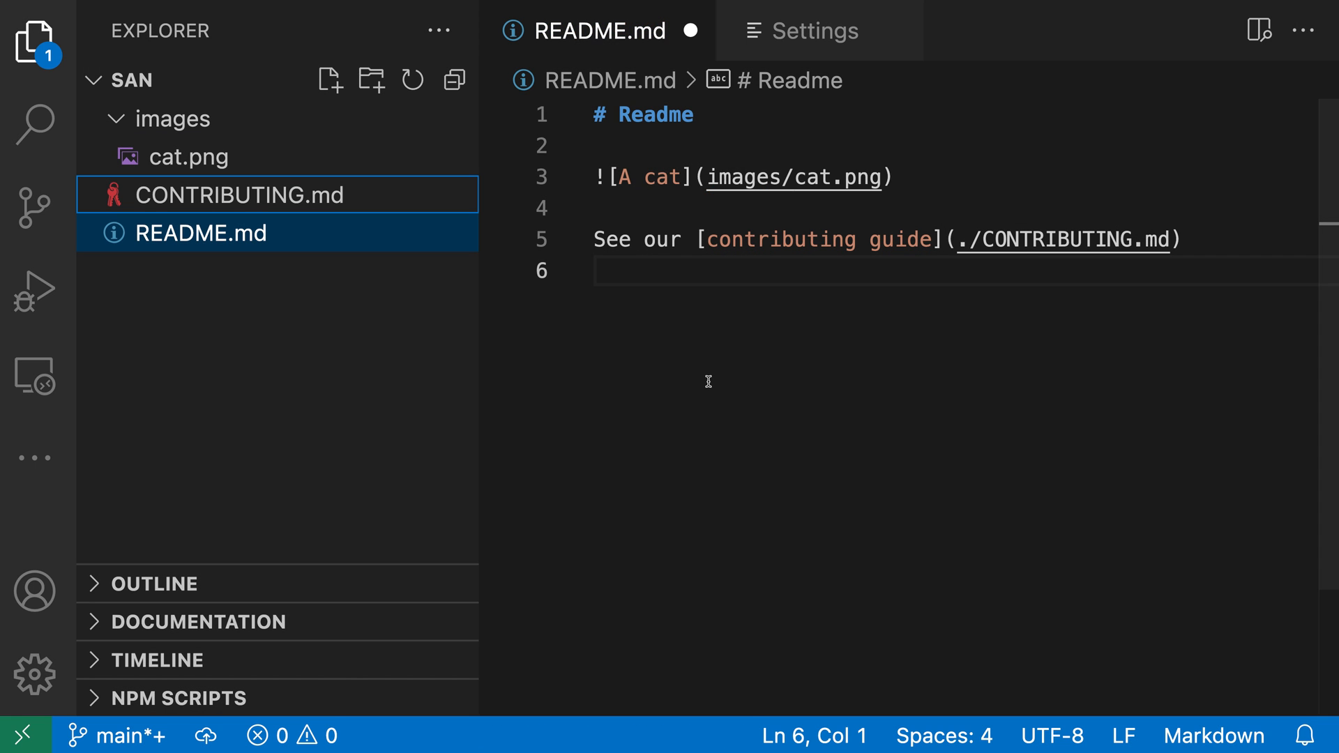
mouse_move(659, 223)
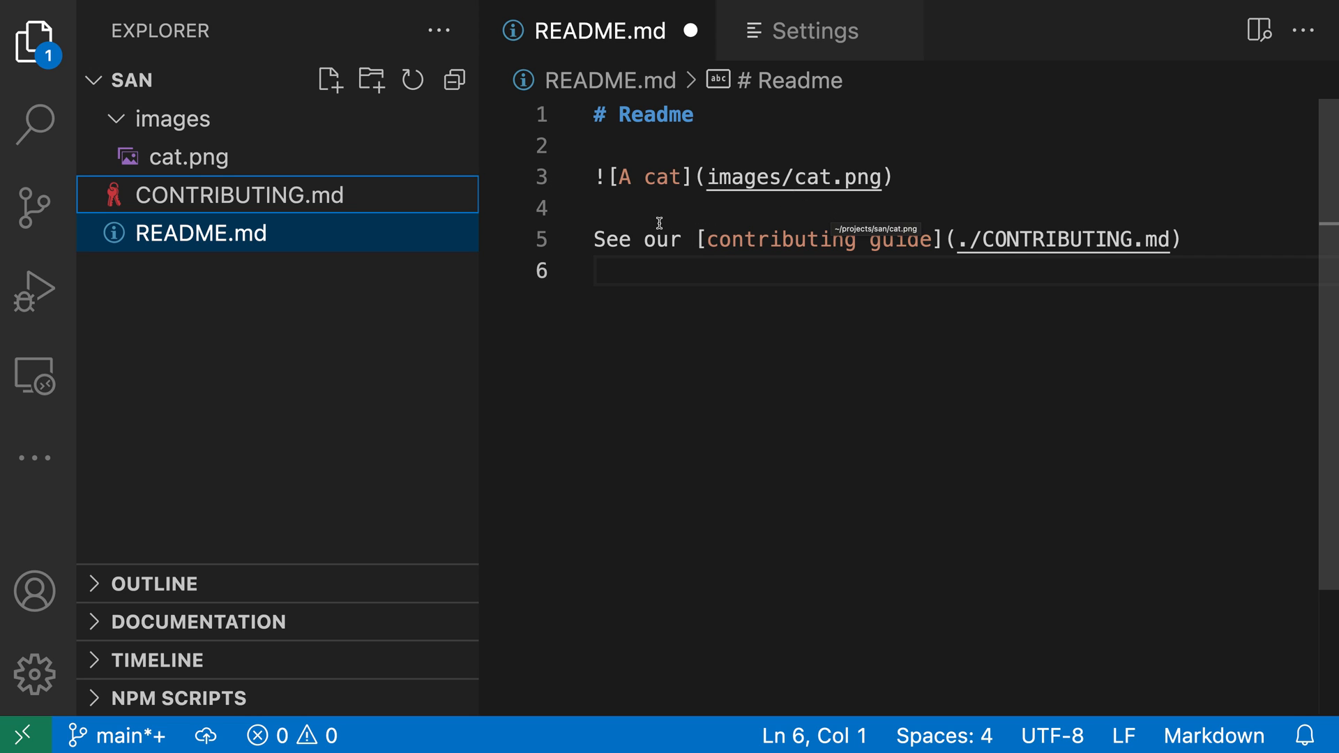
mouse_move(809, 395)
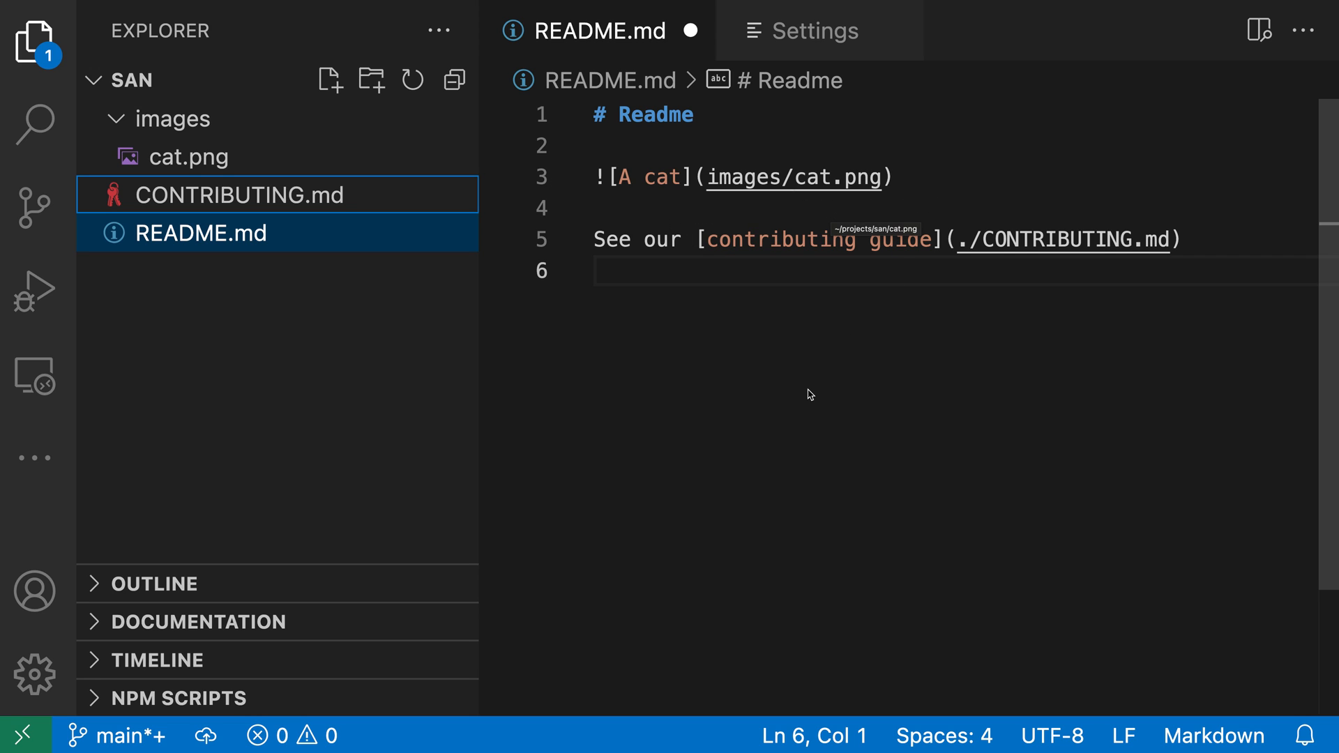
mouse_move(248, 198)
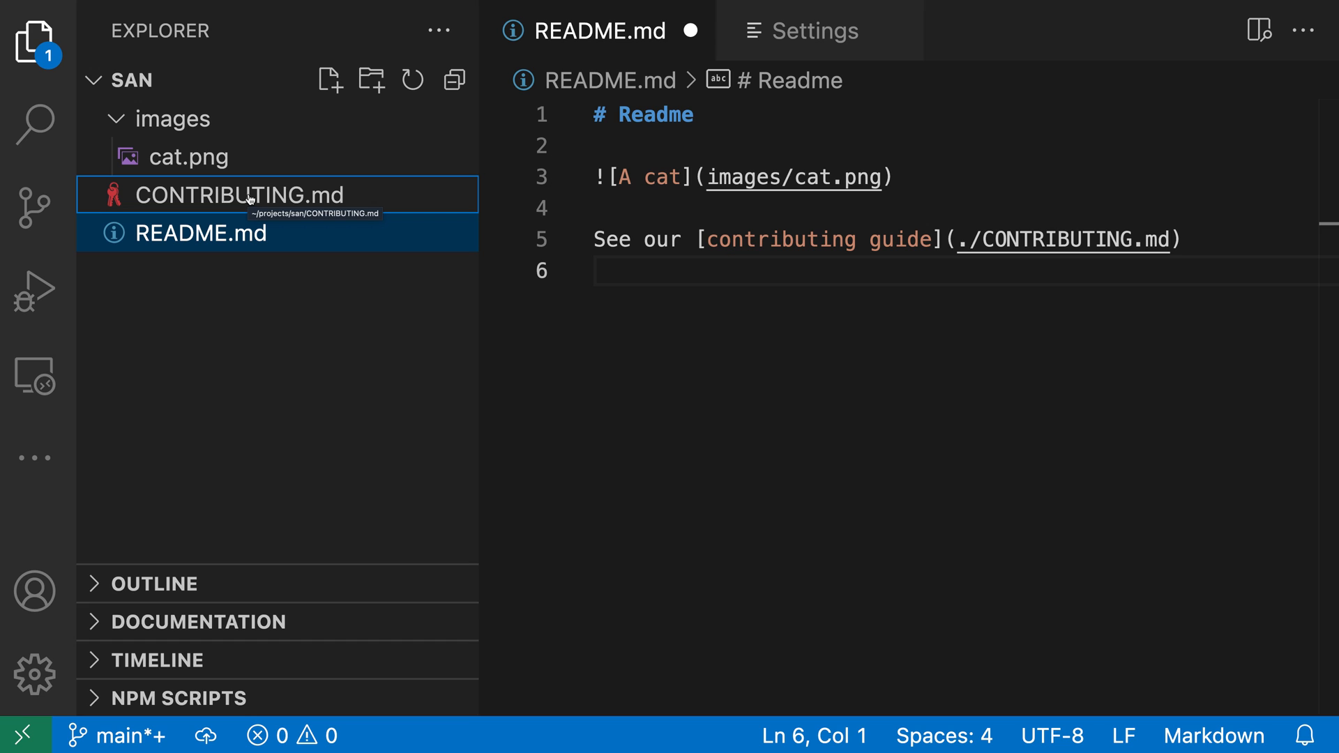
- Rename CONTRIBUTING.md to contrib.md so the README guide link points to ./contrib.md
right_click(209, 194)
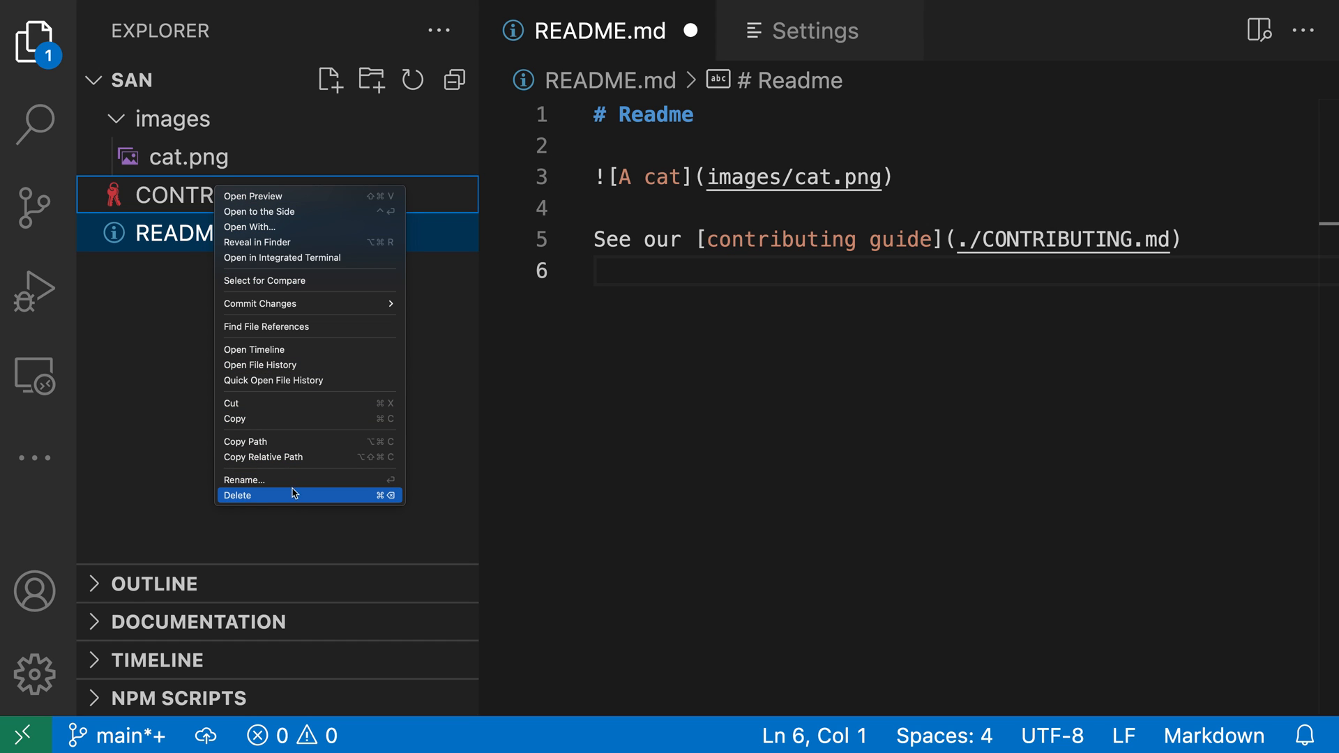
click(244, 479)
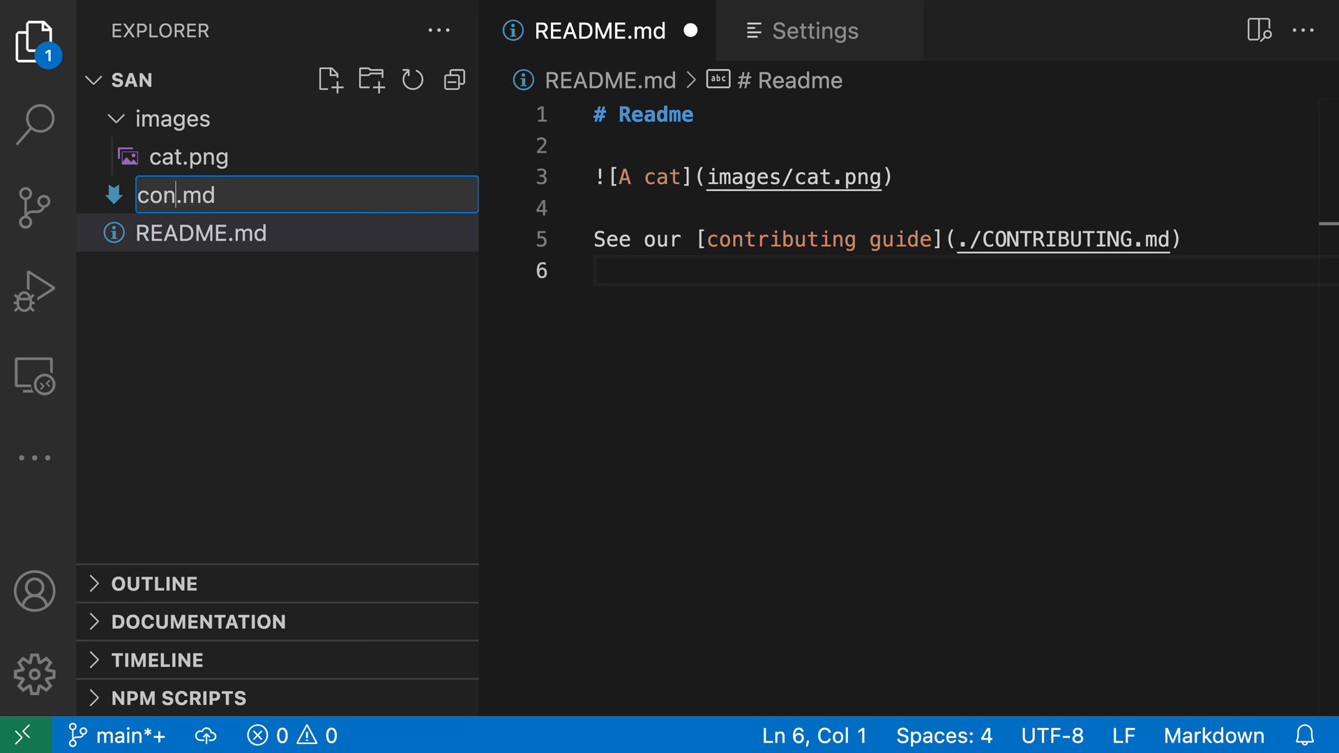
key(Enter)
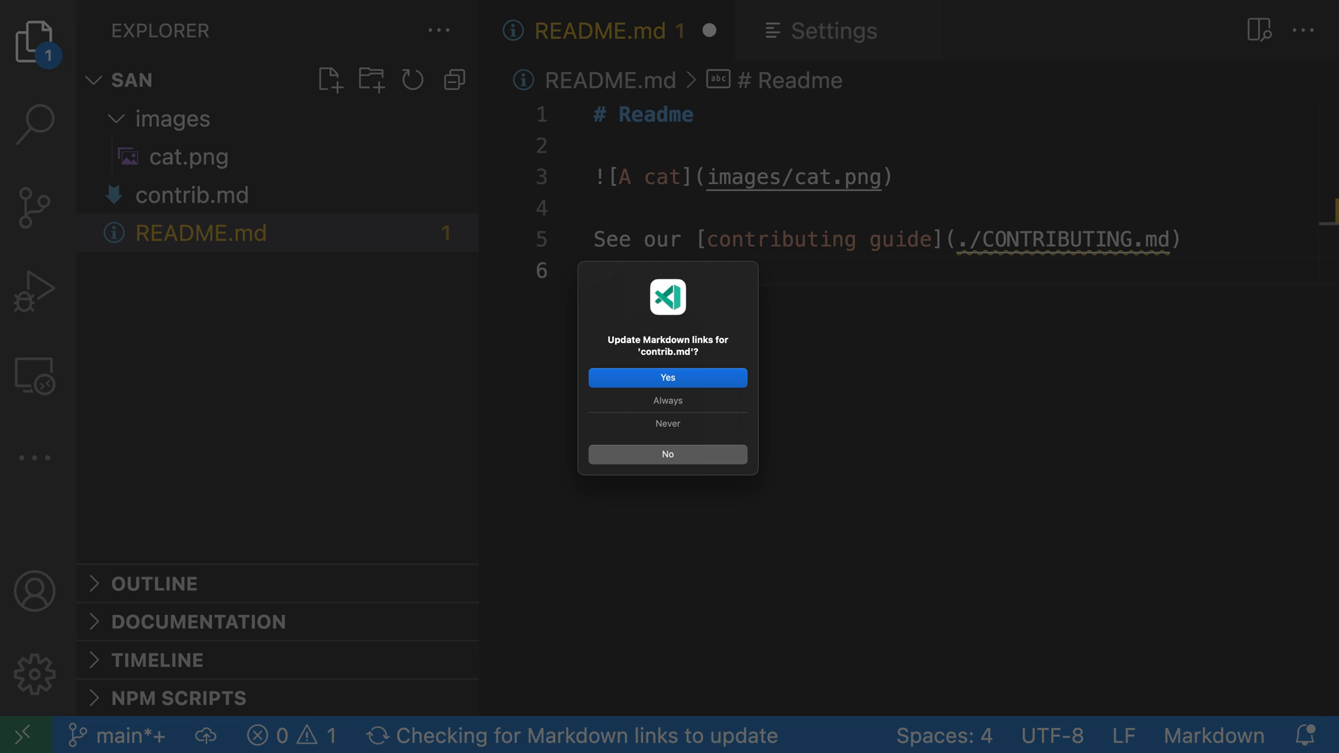
mouse_move(693, 385)
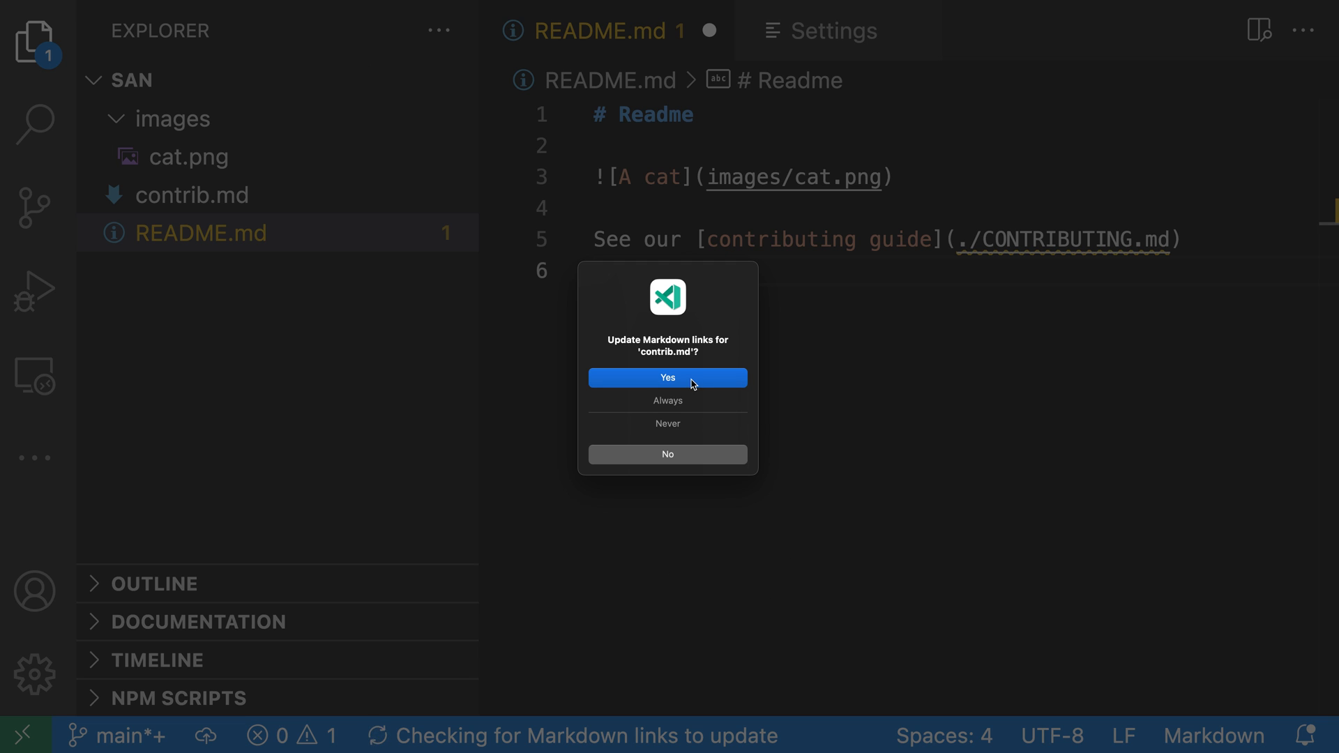
click(666, 377)
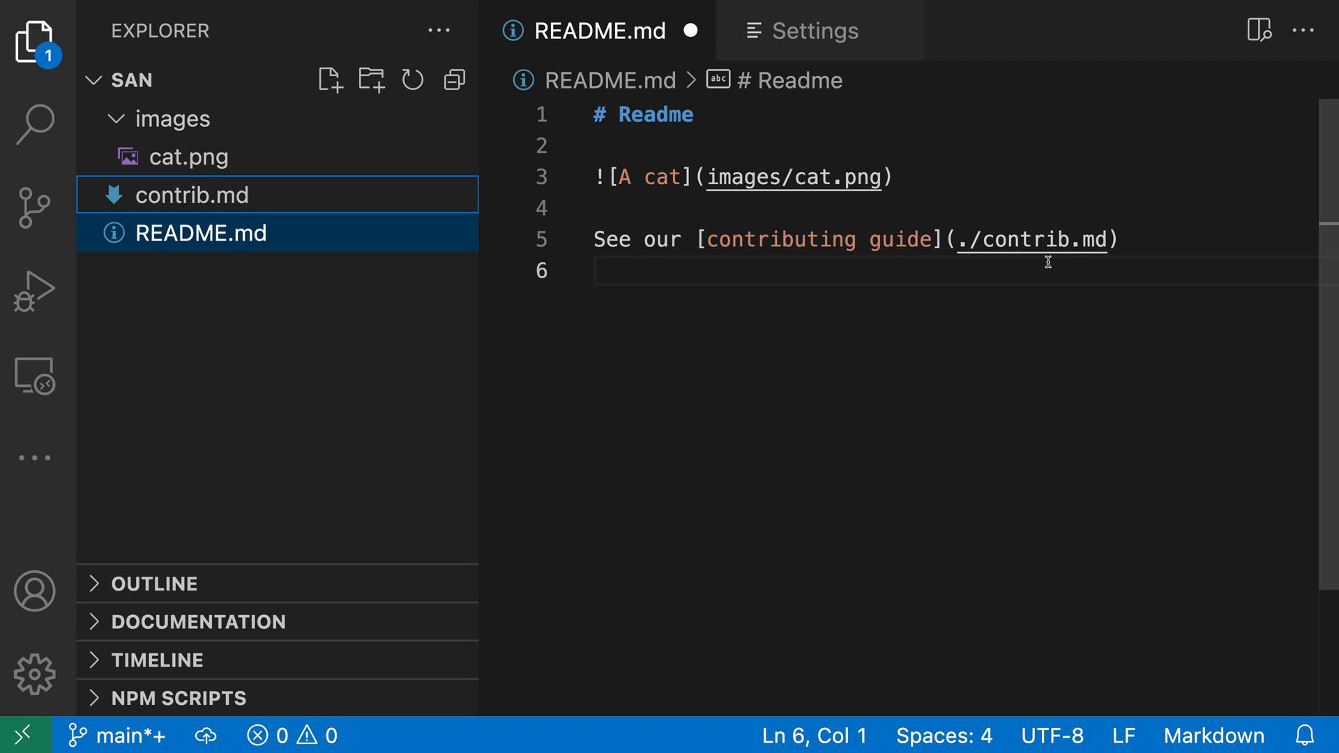
mouse_move(935, 353)
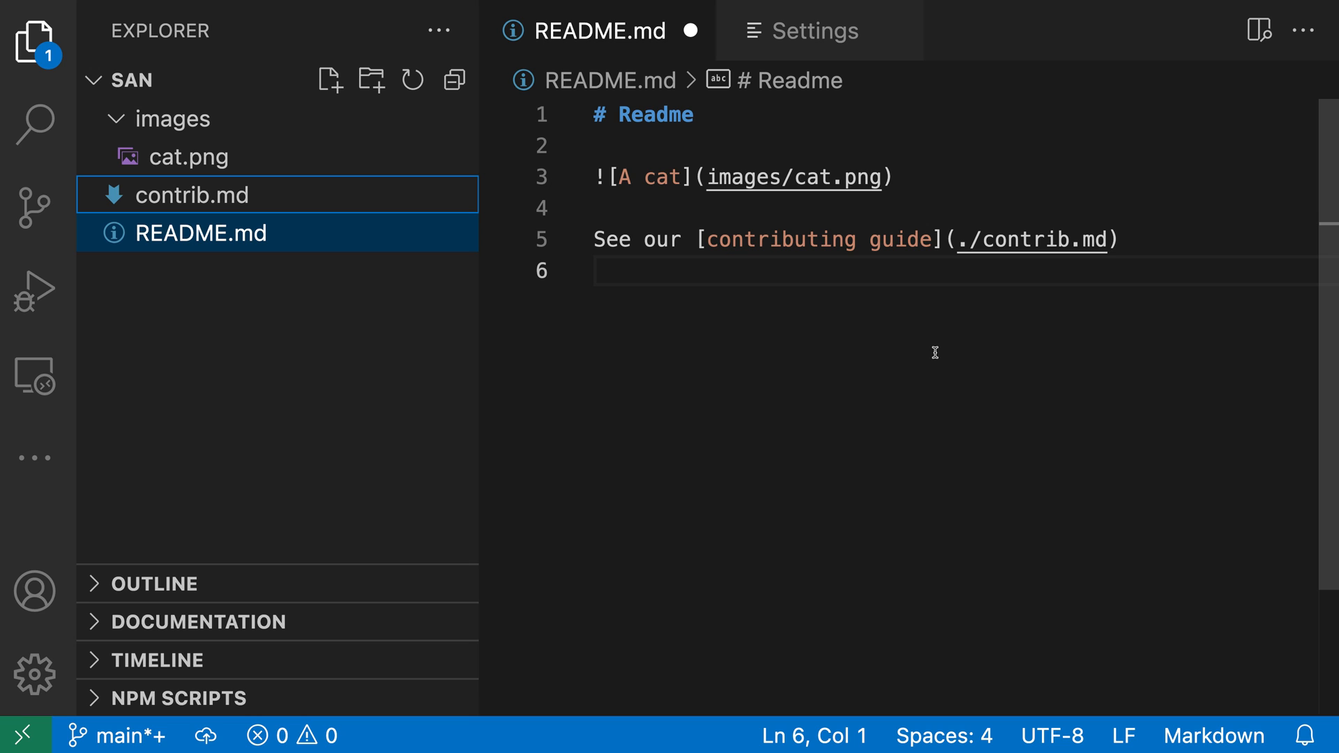
click(803, 31)
text(markdown link u)
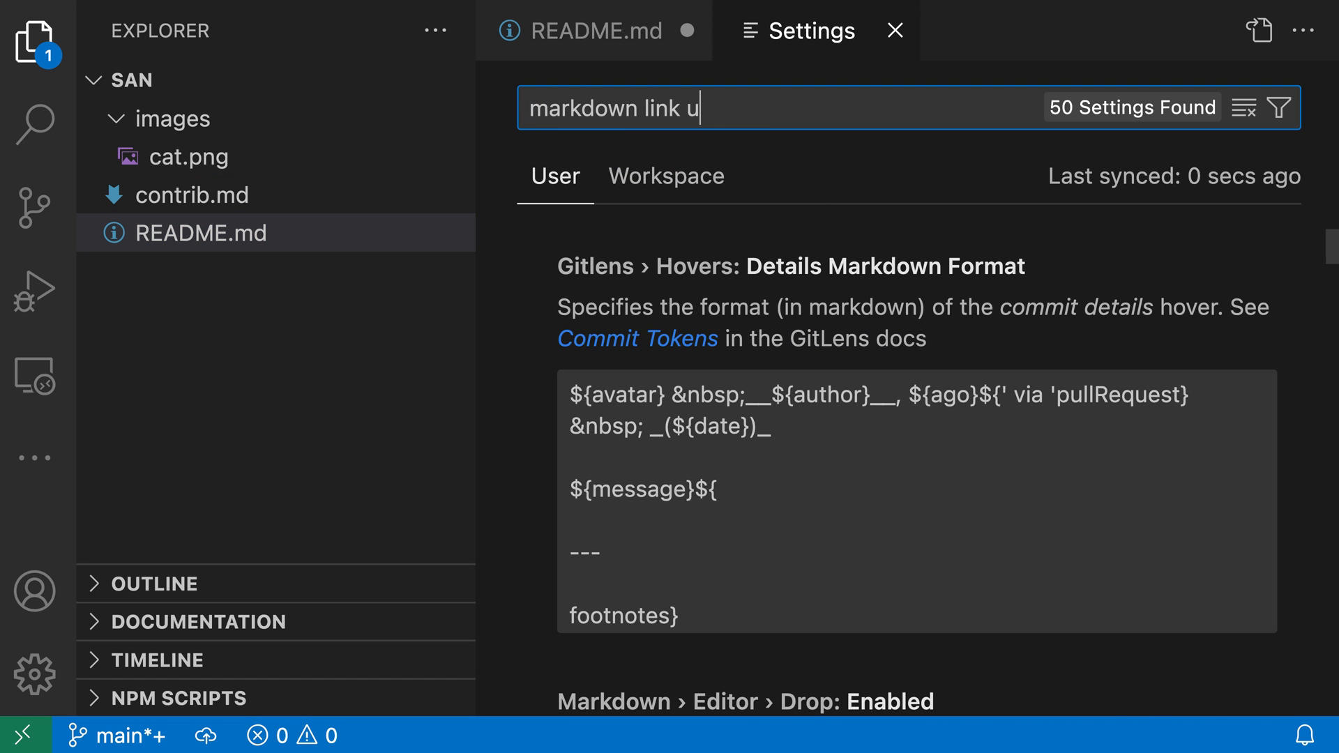
- Set Markdown Update Links On File Move: Enabled to 'always' via a 'markdown link update' search
text(pdate)
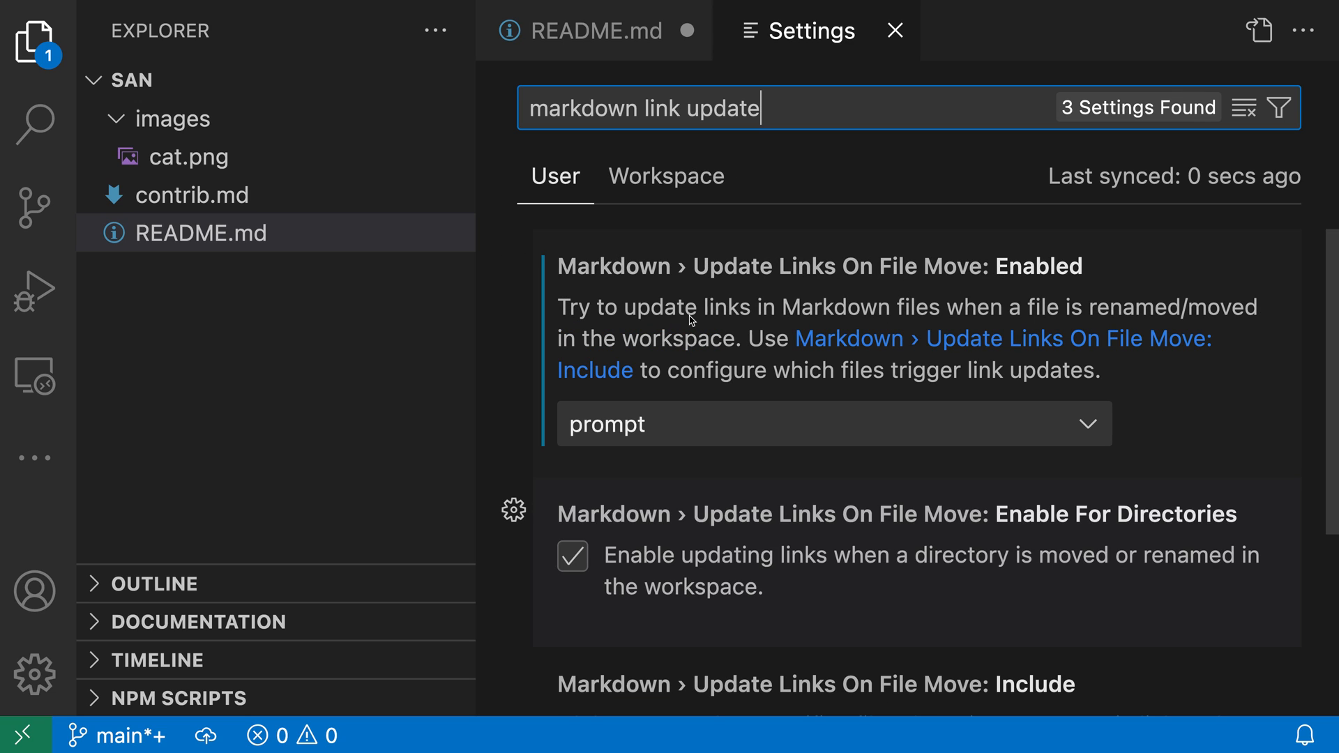
mouse_move(564, 393)
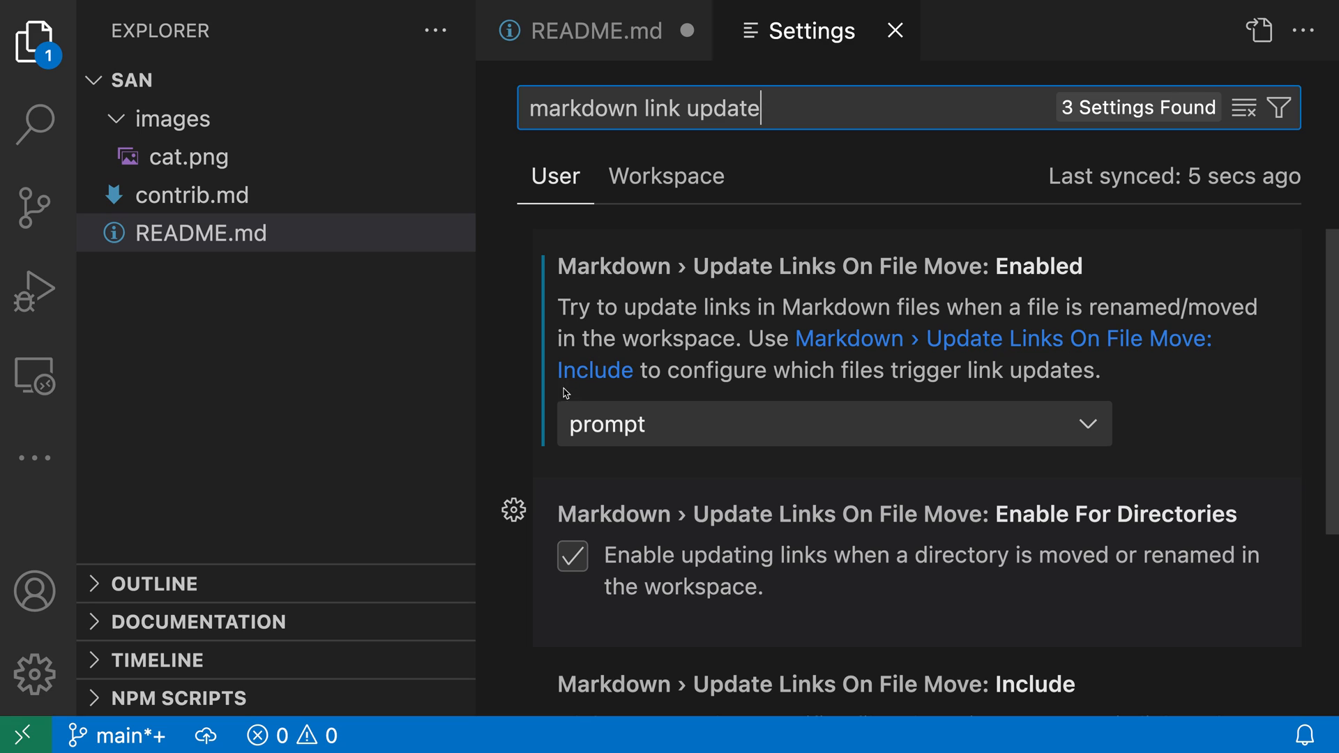
mouse_move(641, 435)
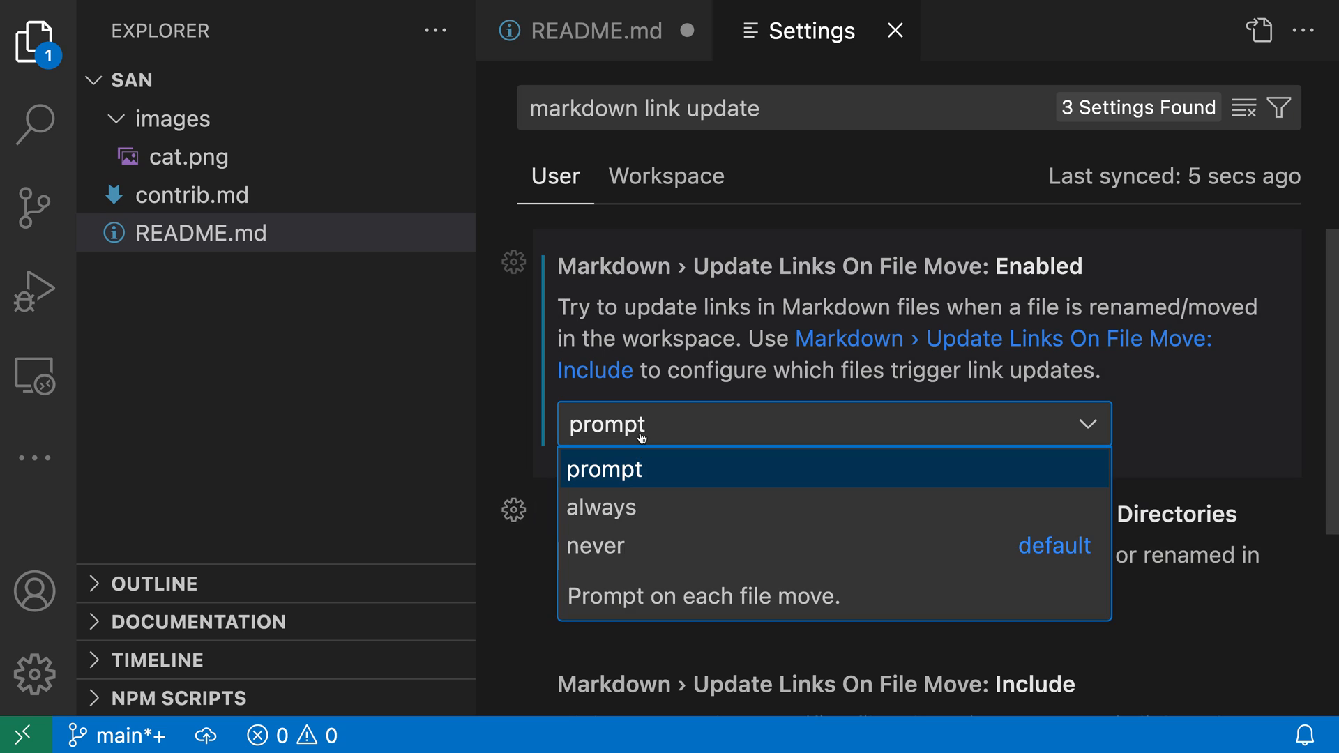
mouse_move(707, 510)
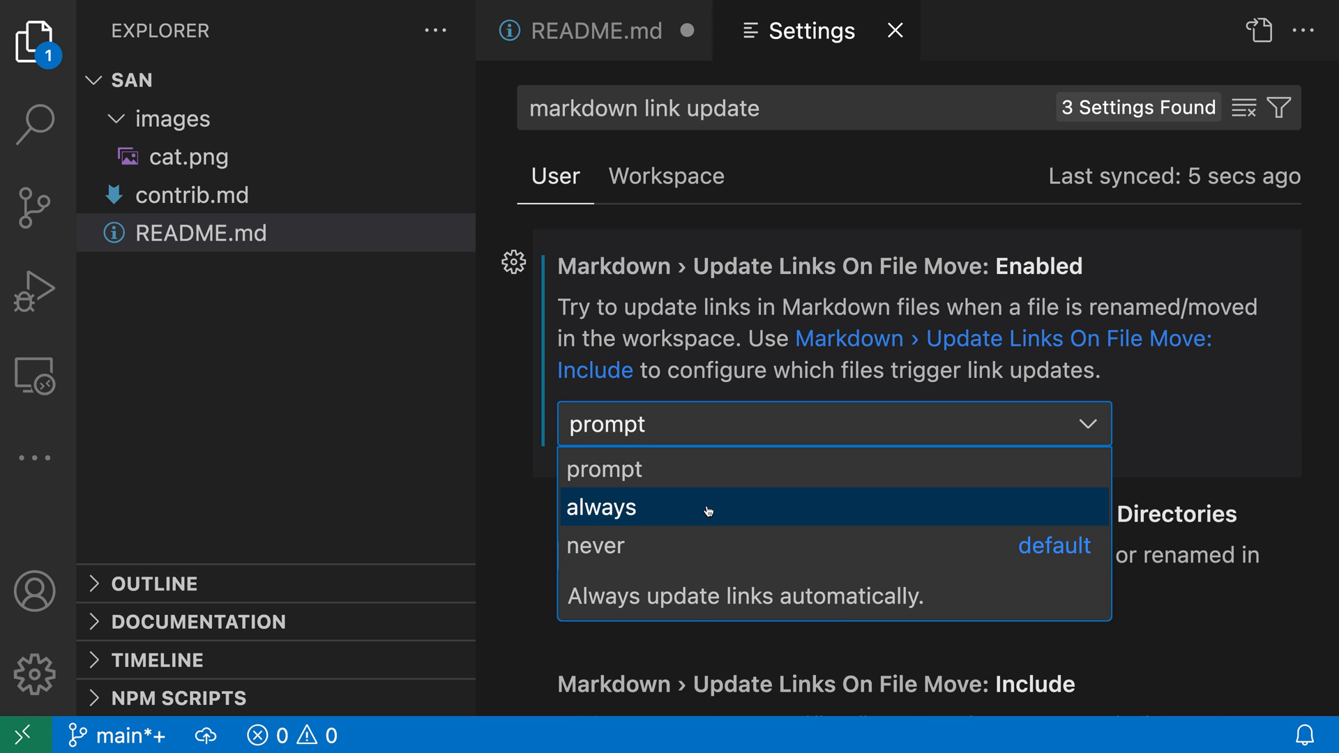
click(601, 508)
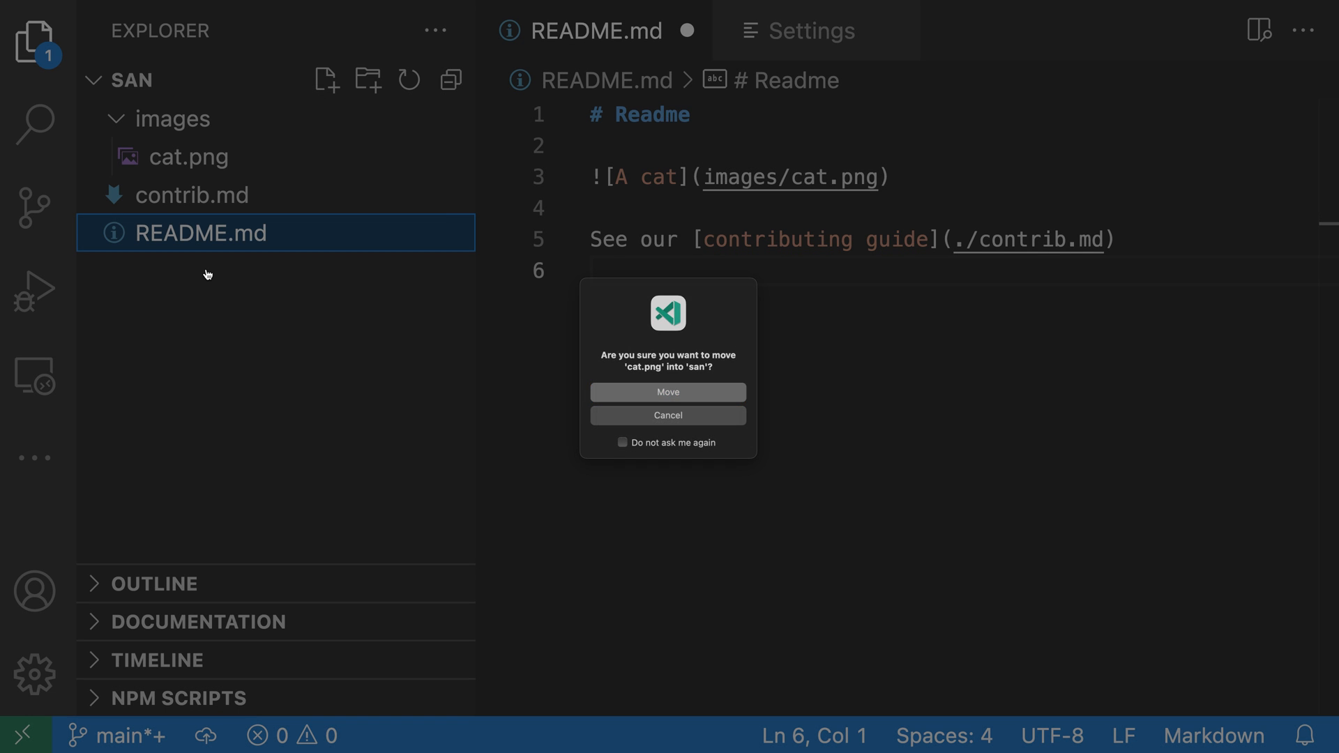
- Move cat.png back to the san root so the README link reverts to cat.png without a prompt
click(668, 392)
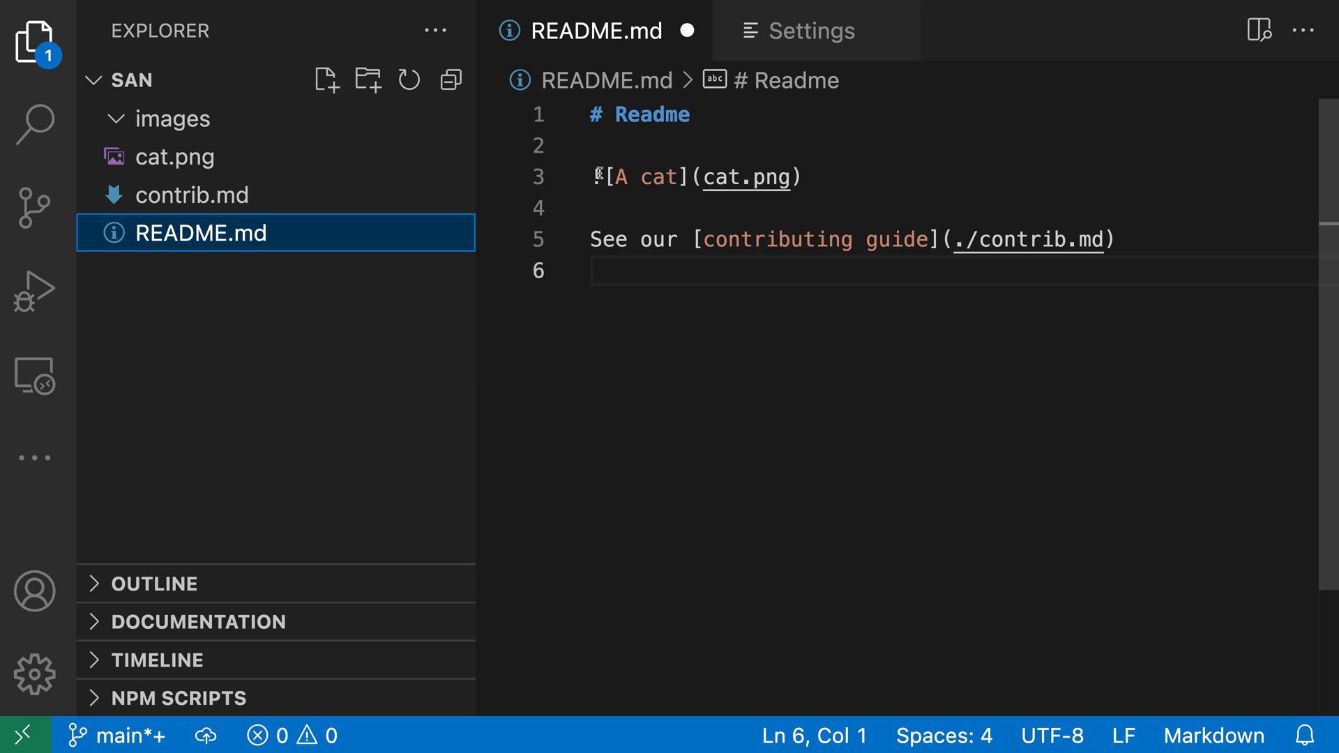
mouse_move(285, 154)
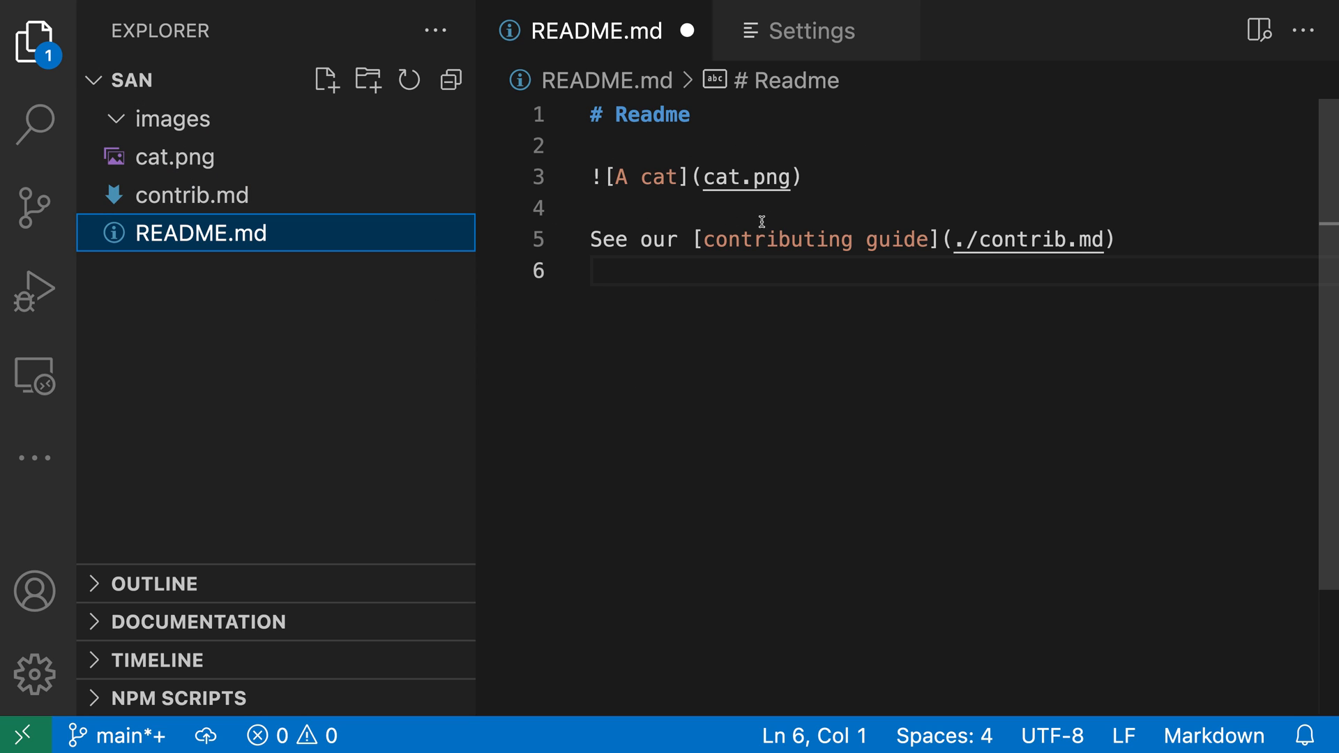
mouse_move(739, 210)
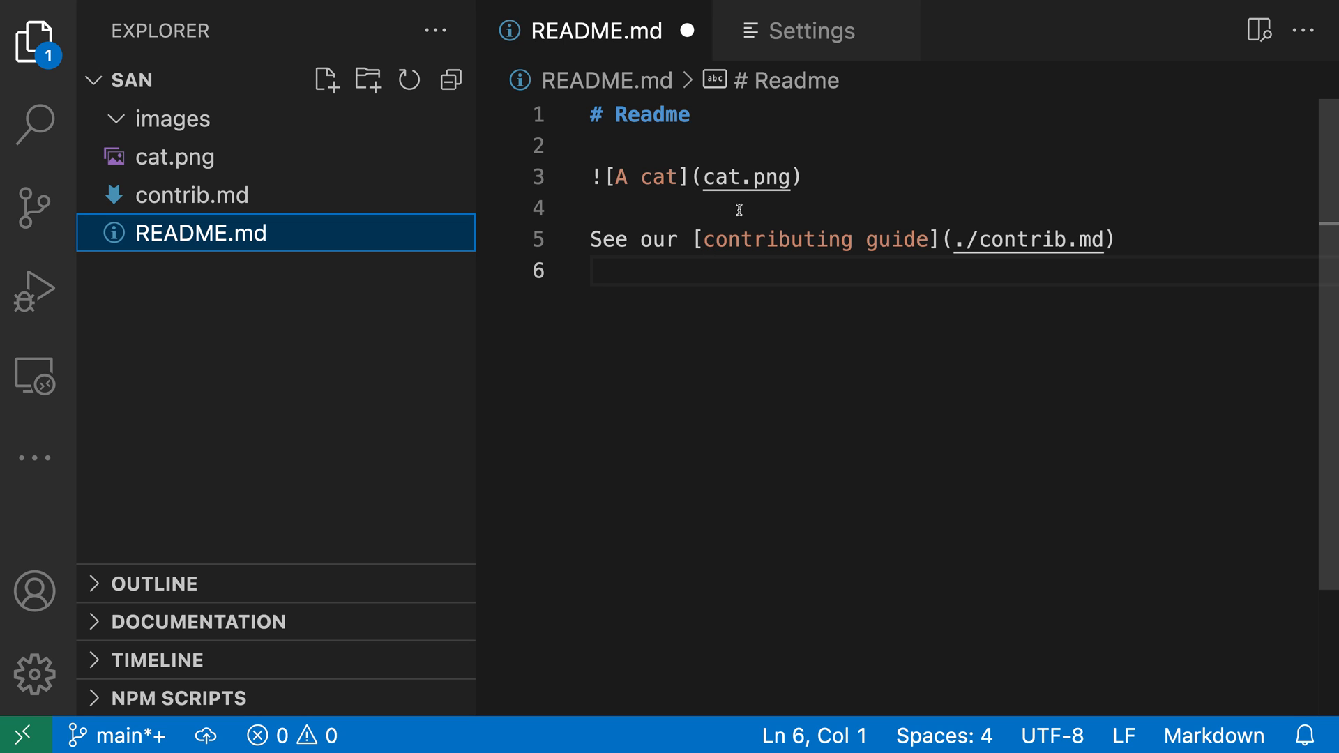